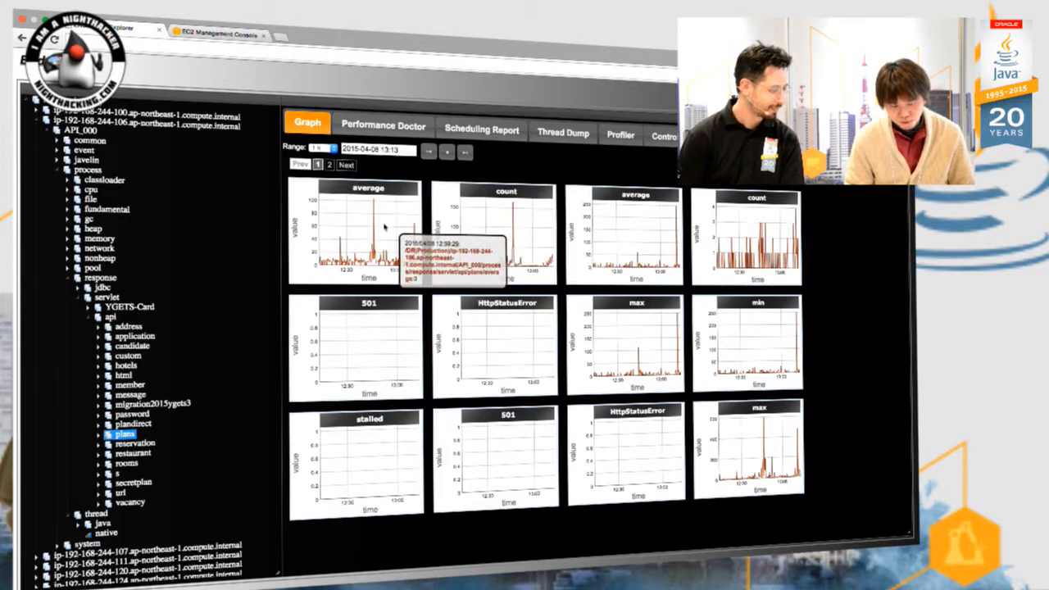
mouse_move(369, 258)
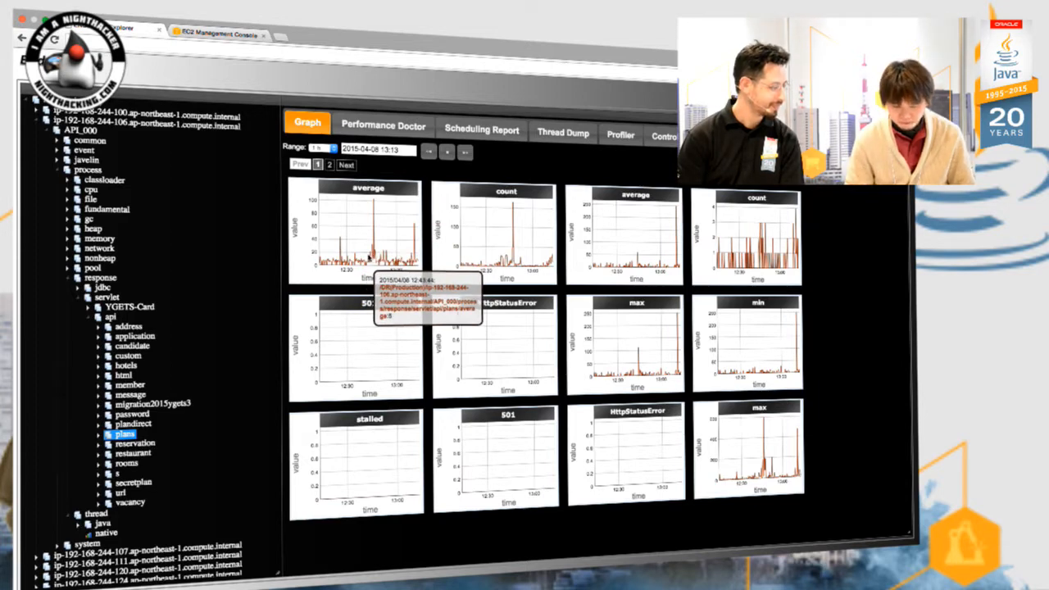
mouse_move(530, 252)
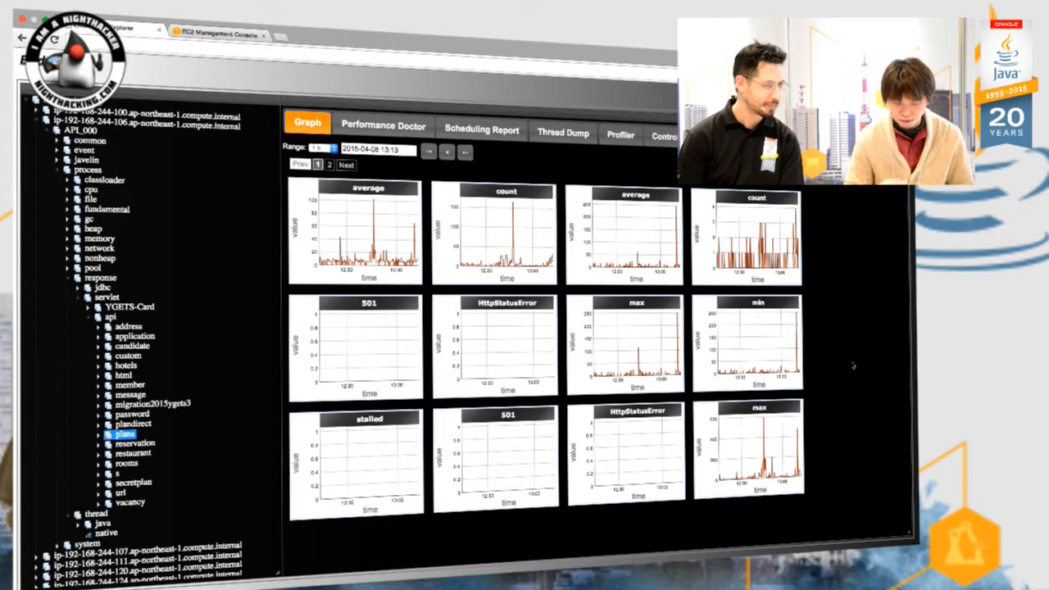
- Select the API_000 plans servlet node, then the process node to load its graphs
click(107, 297)
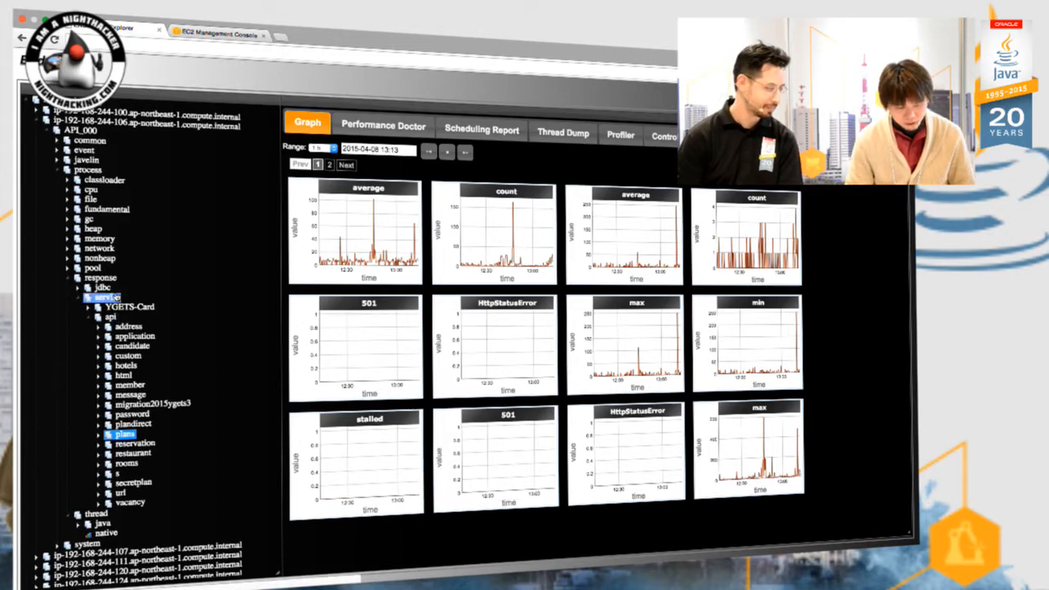
click(89, 170)
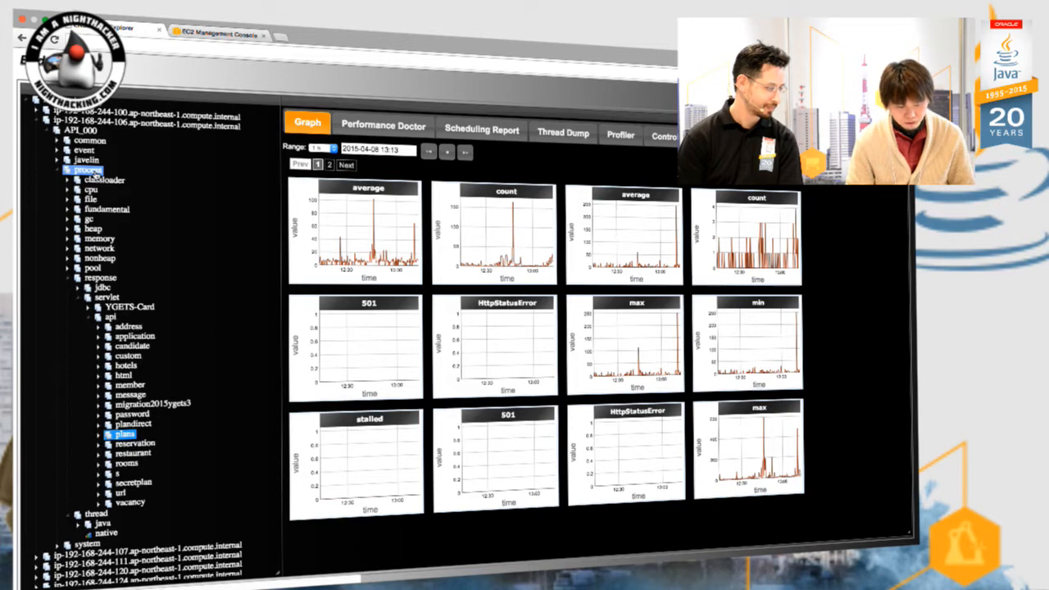
- Load the process node and show the gc count and total(d) graphs for API_000
click(86, 170)
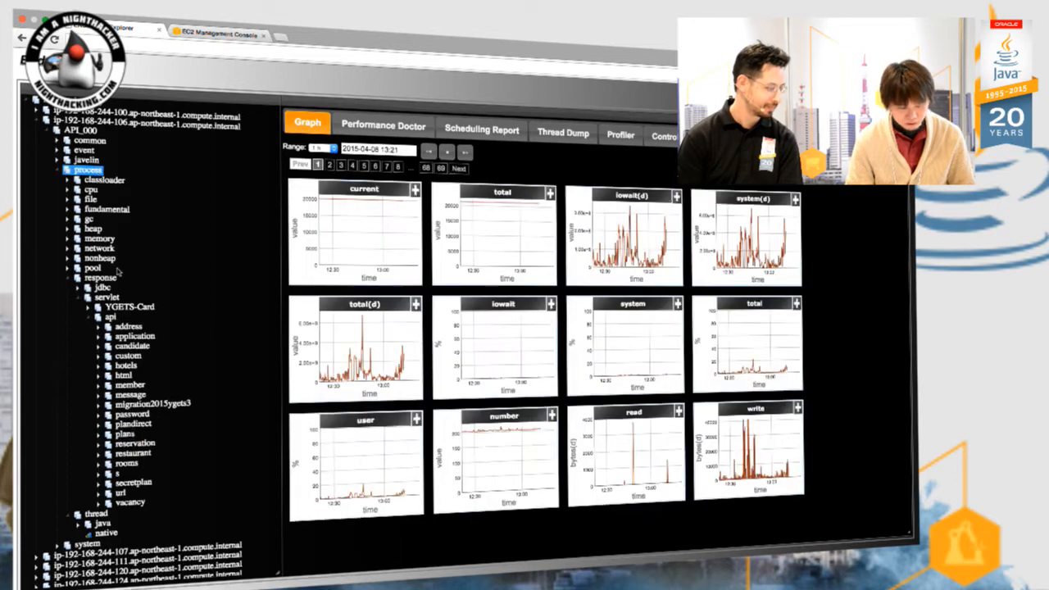
click(92, 219)
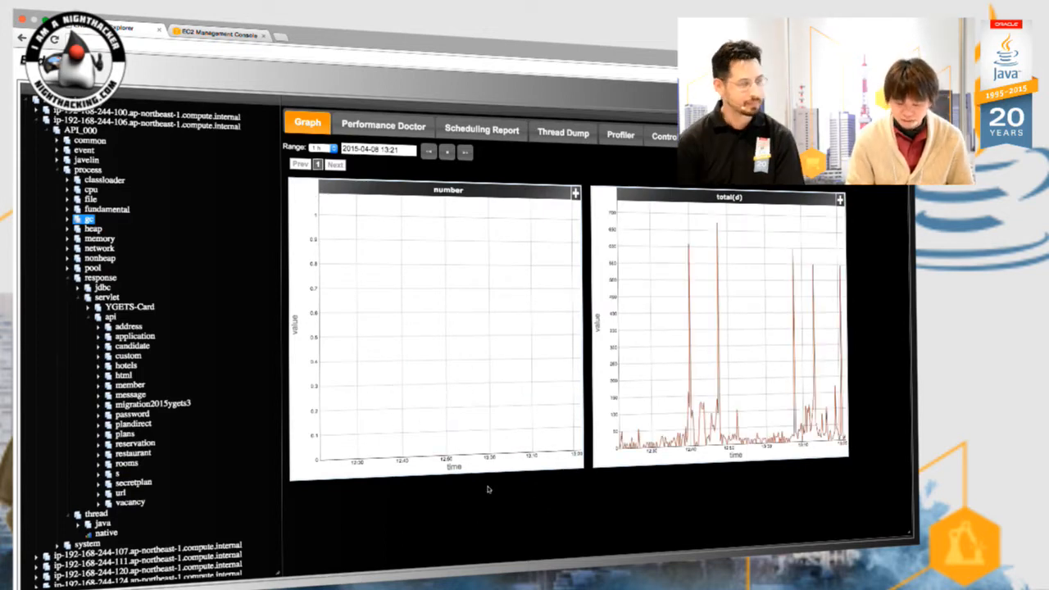
mouse_move(466, 346)
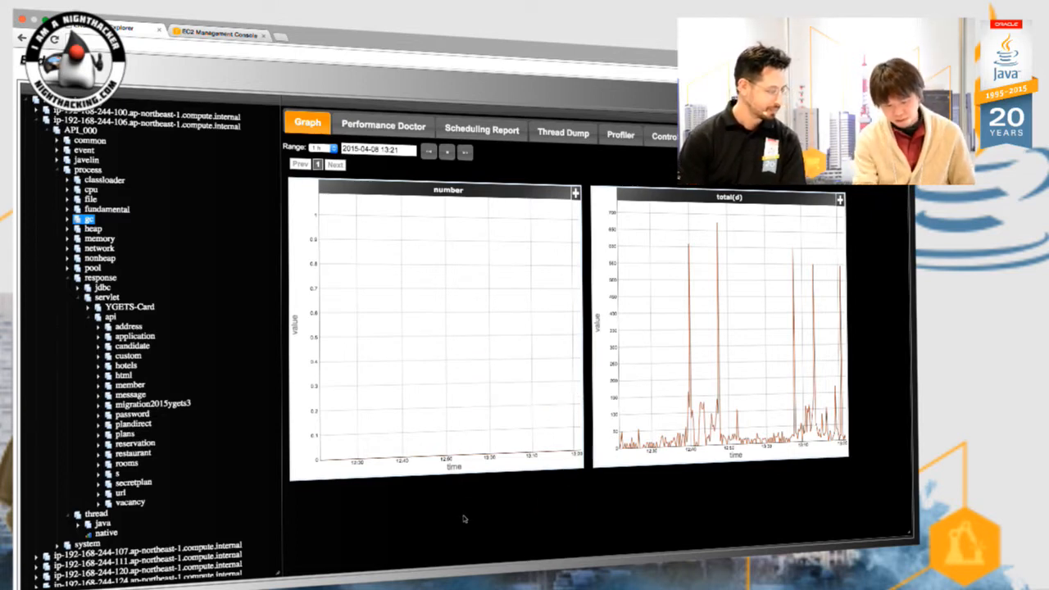
mouse_move(501, 262)
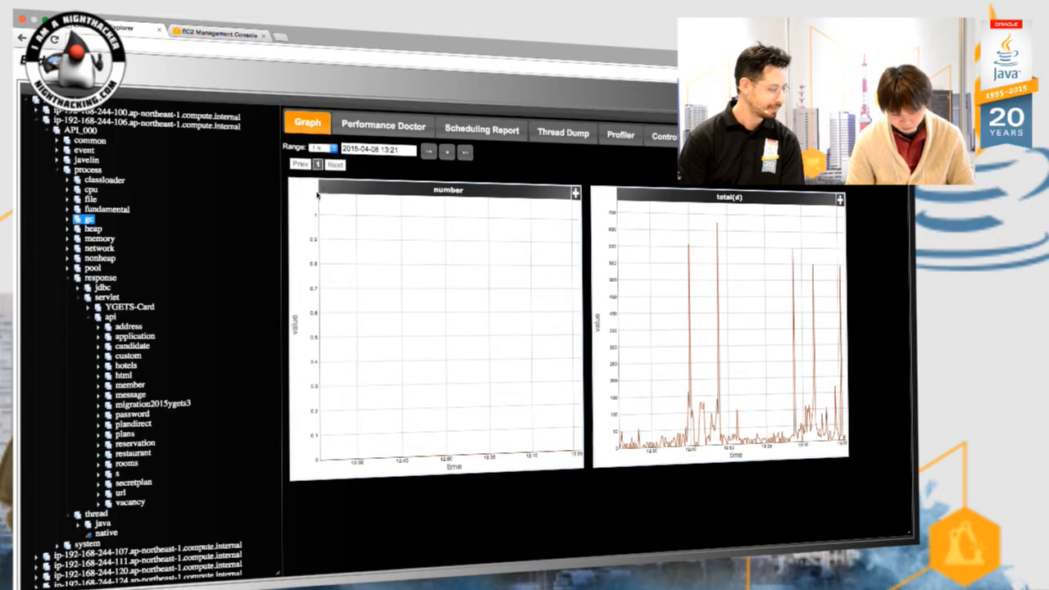
- Set the garbage collection graph Range to 24 h
click(317, 148)
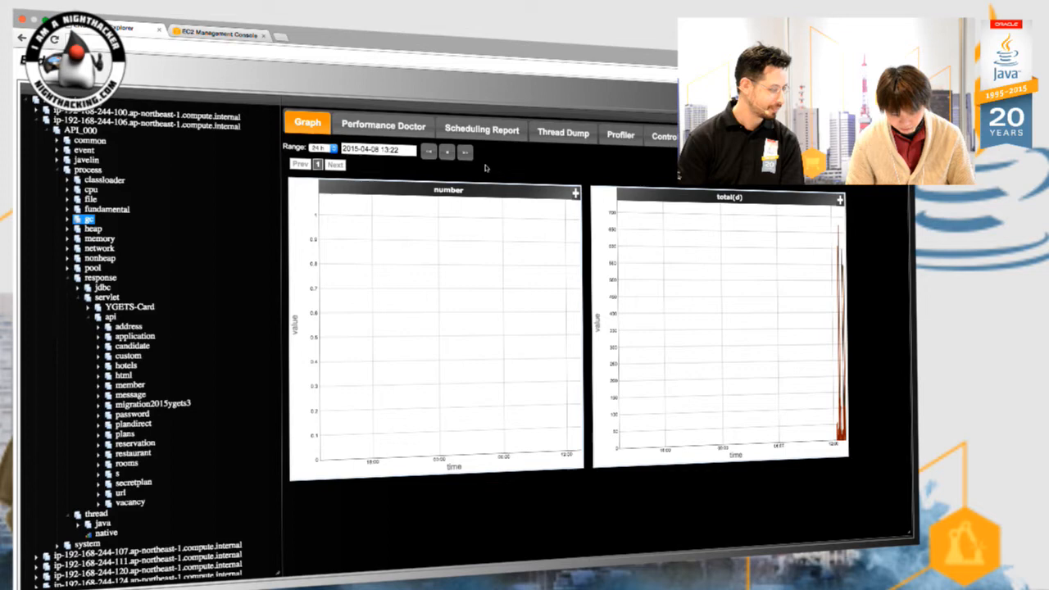
mouse_move(689, 341)
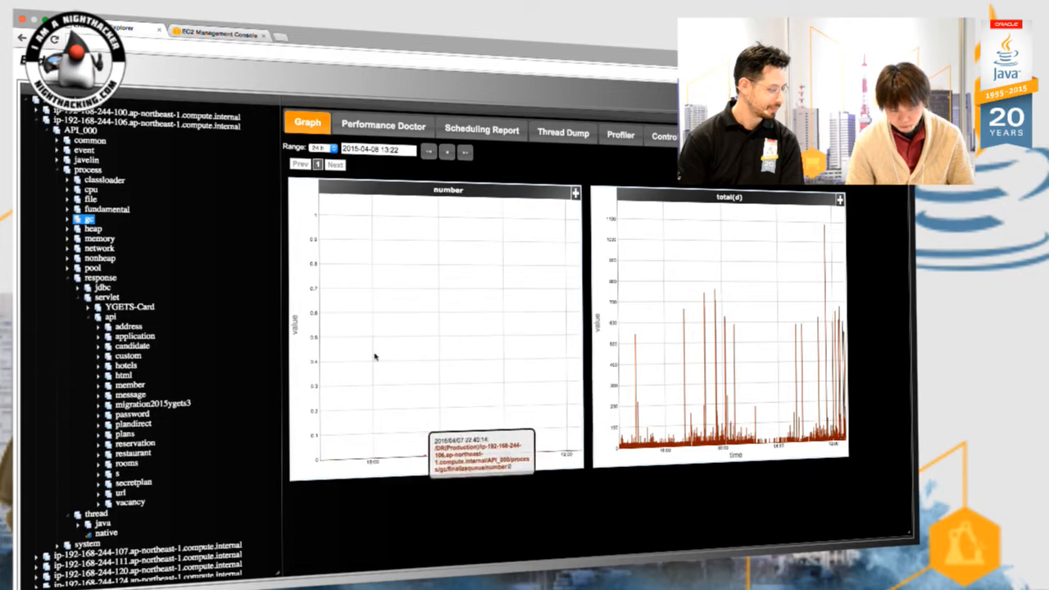
mouse_move(783, 361)
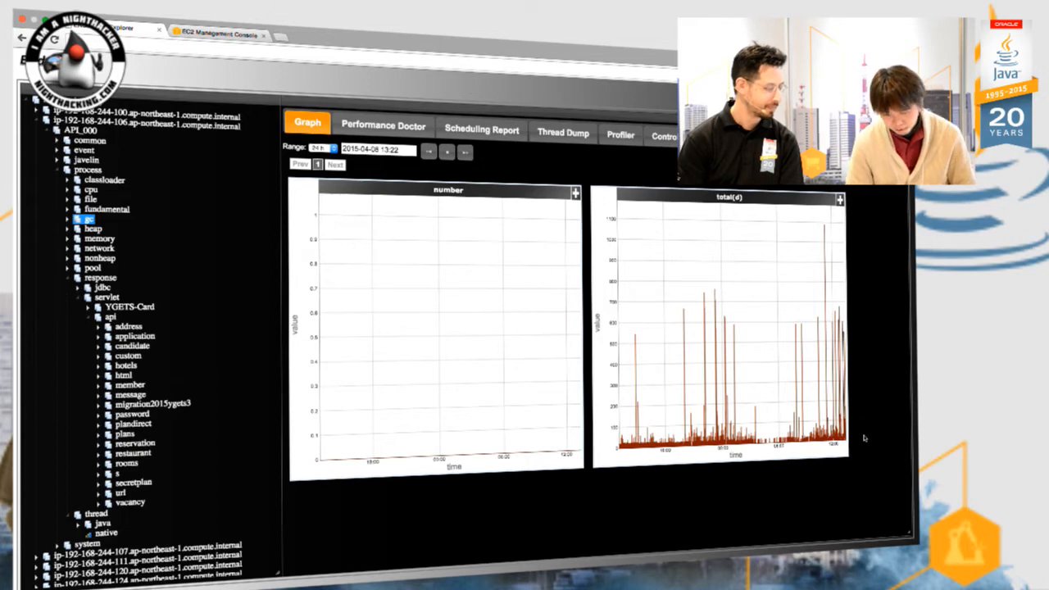
mouse_move(627, 346)
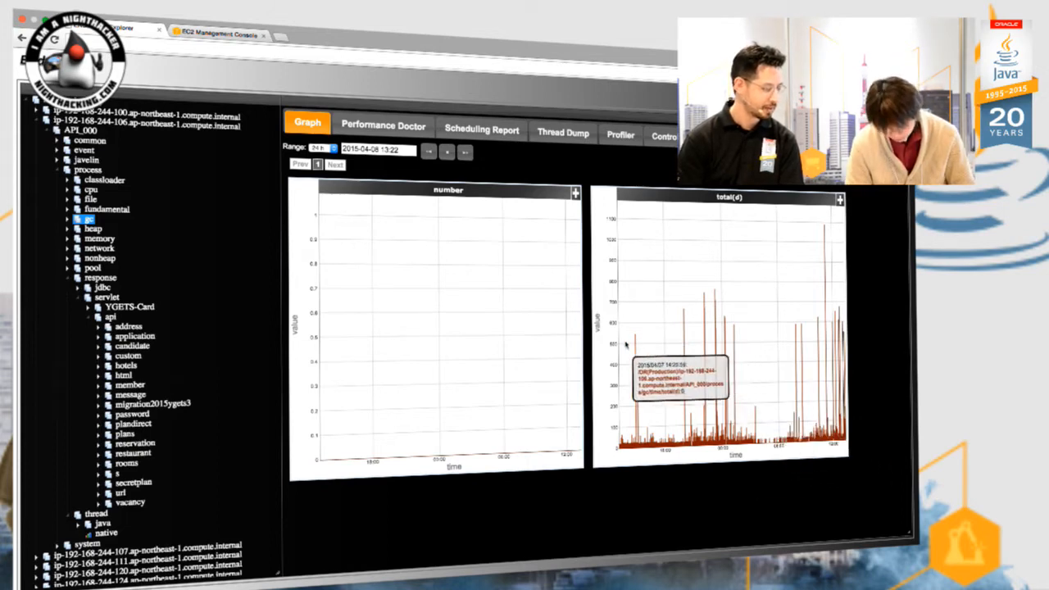
mouse_move(623, 352)
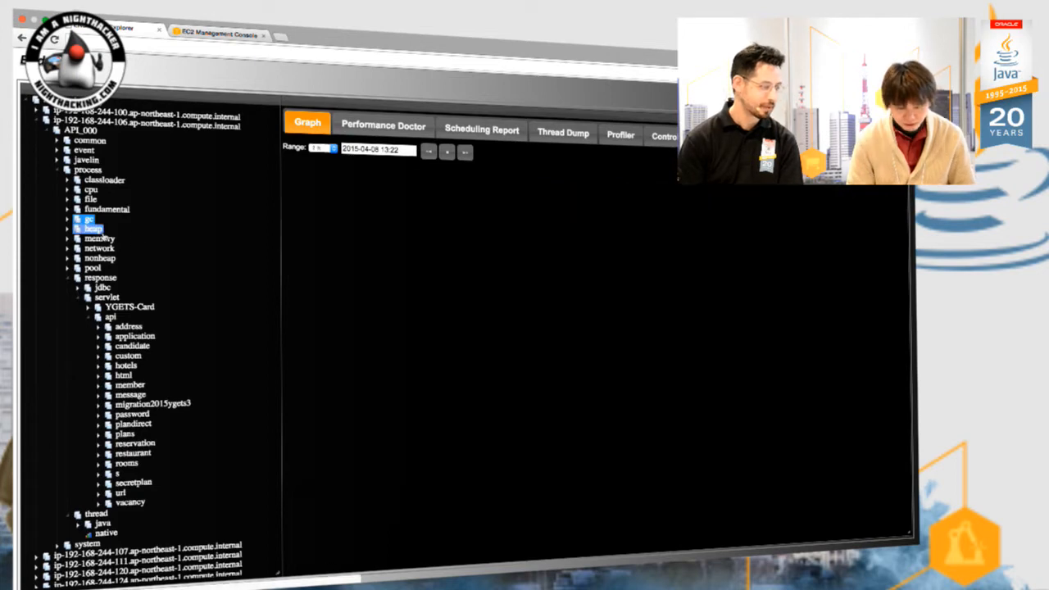
- Show the heap's Performance Doctor diagnosis table, which covers three days with no records
click(93, 227)
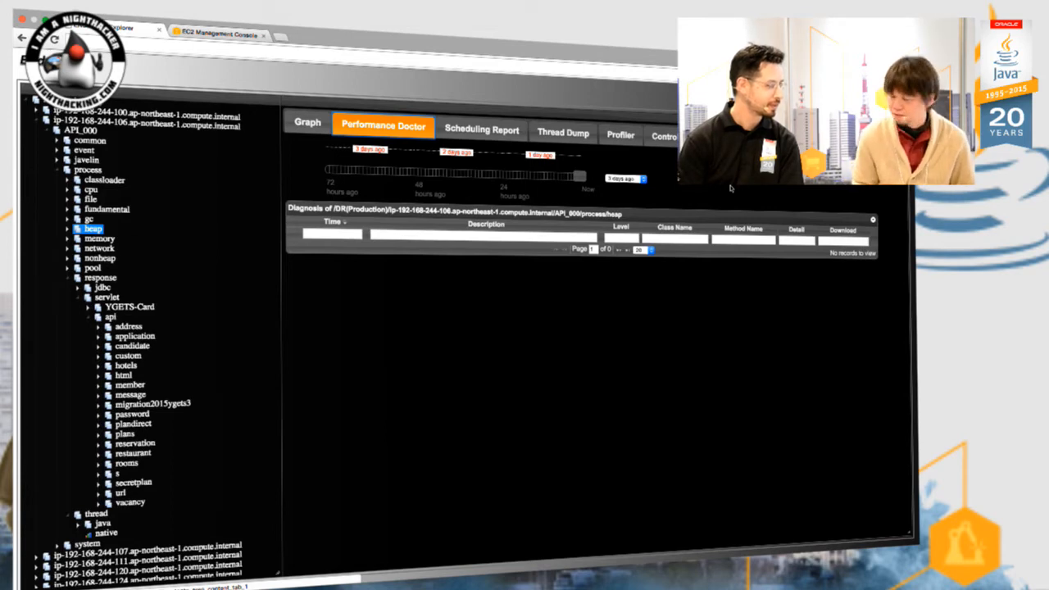
mouse_move(646, 371)
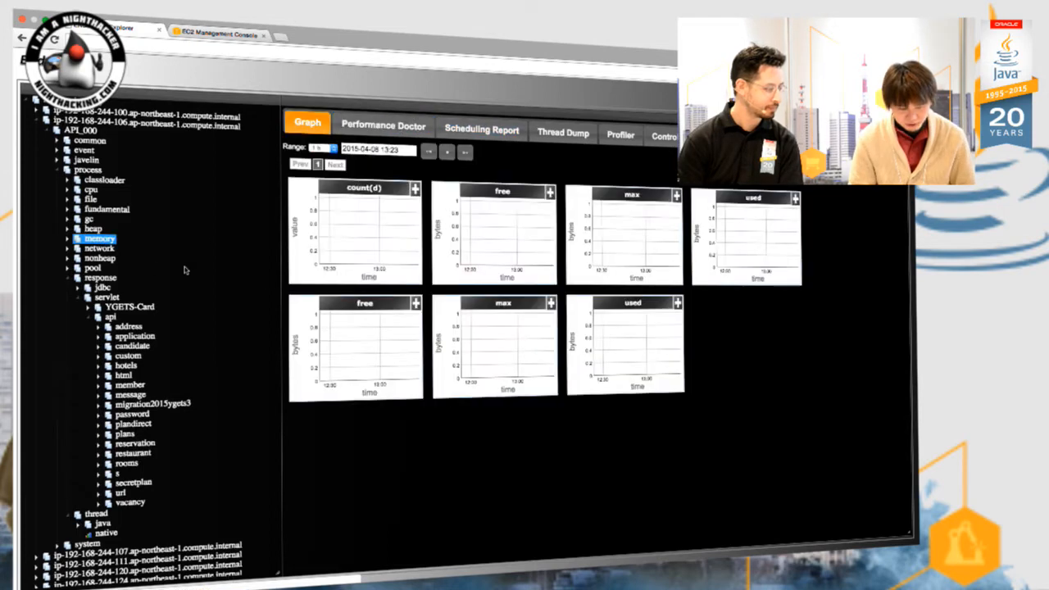
- Show the network read/write graphs, then the classloader current and total graphs
click(99, 247)
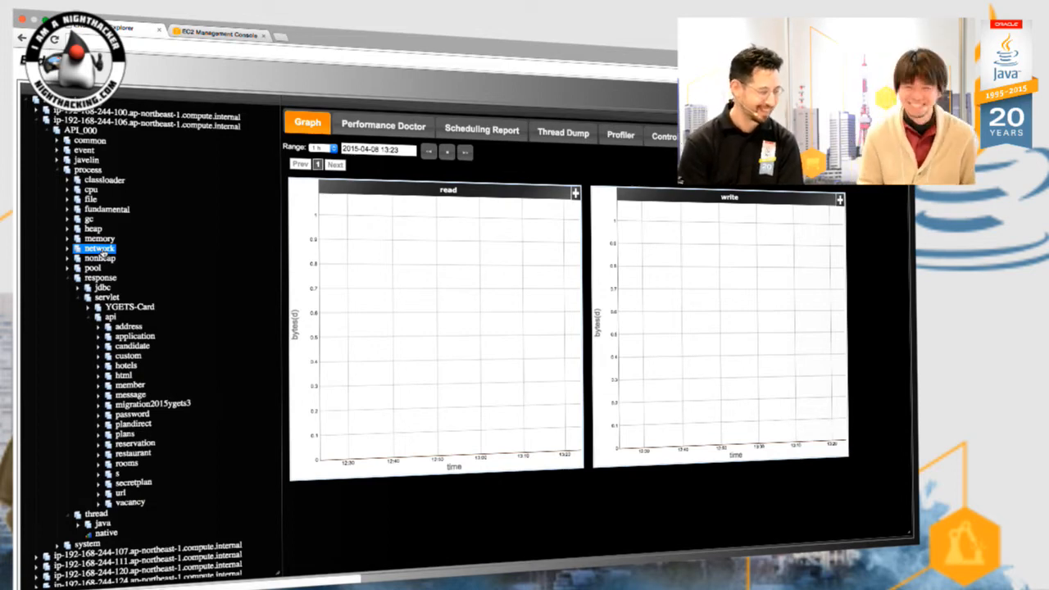
click(104, 179)
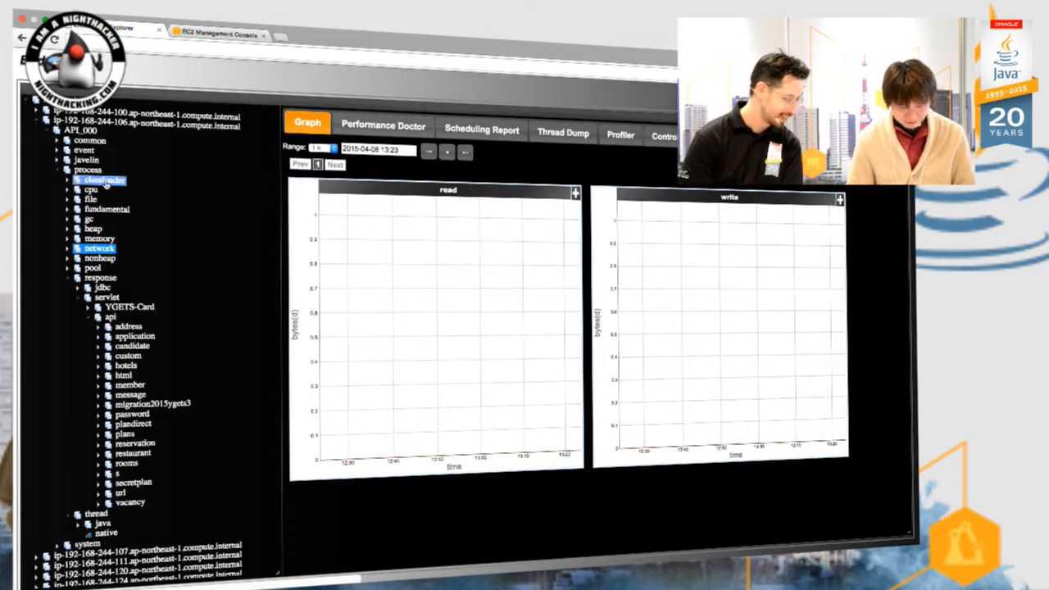
click(102, 180)
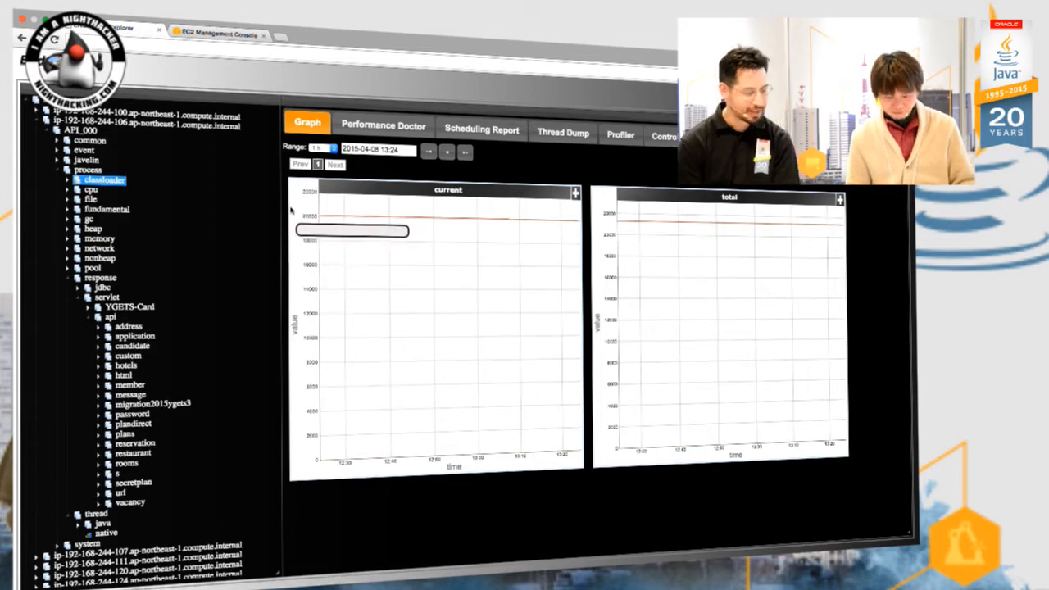